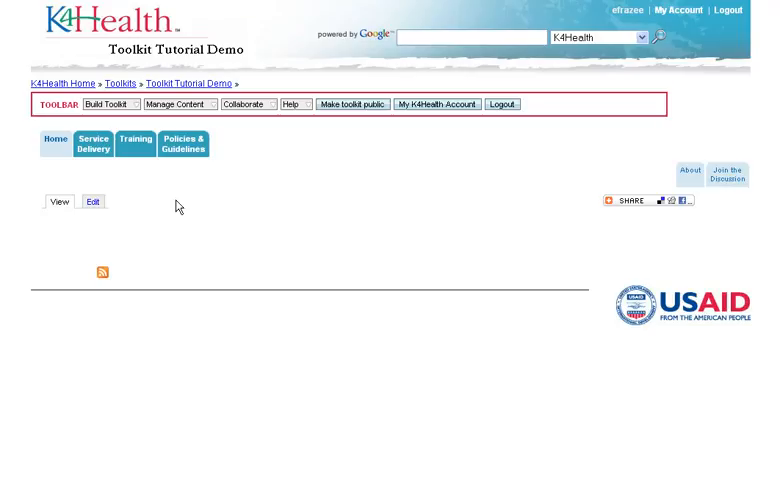
# Open the Manage Content dropdown to see the add-content options.
pyautogui.click(178, 104)
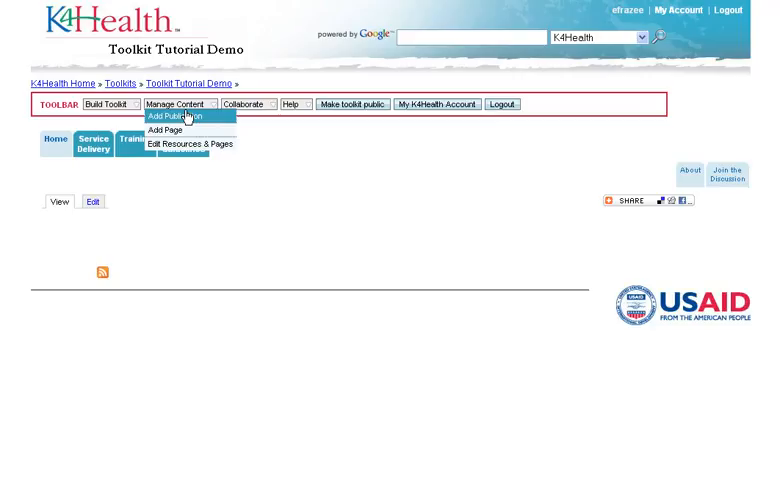
# Add a publication filed under the International Family Planning Guidelines subheading.
pyautogui.click(175, 116)
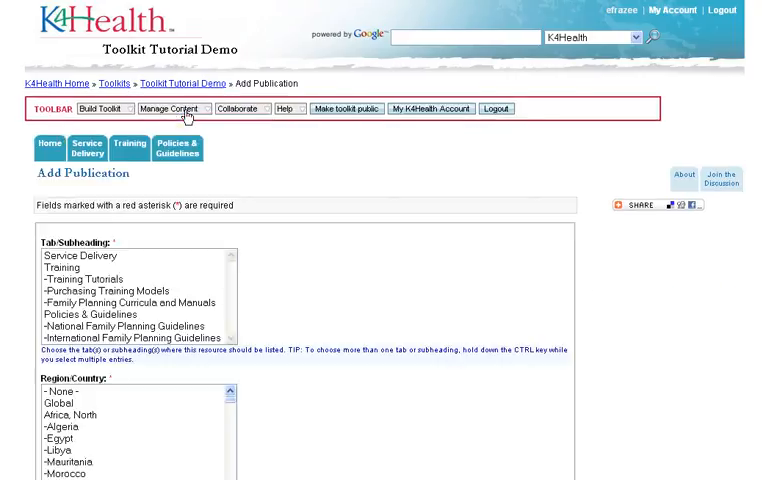
pyautogui.moveTo(225, 180)
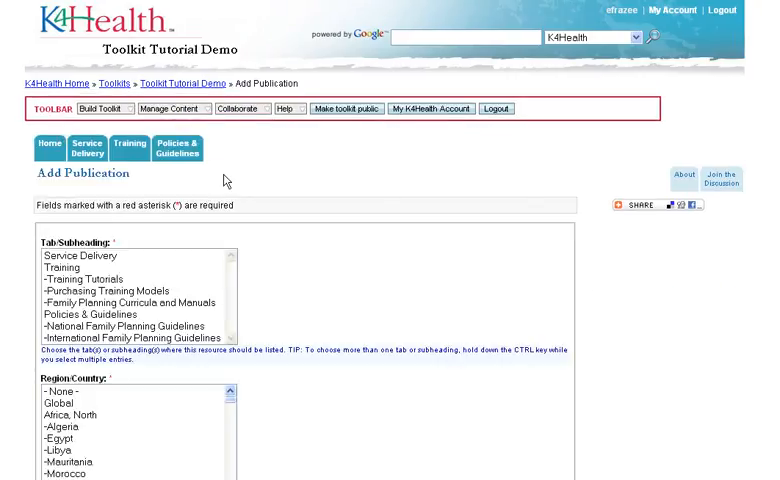
pyautogui.moveTo(210, 275)
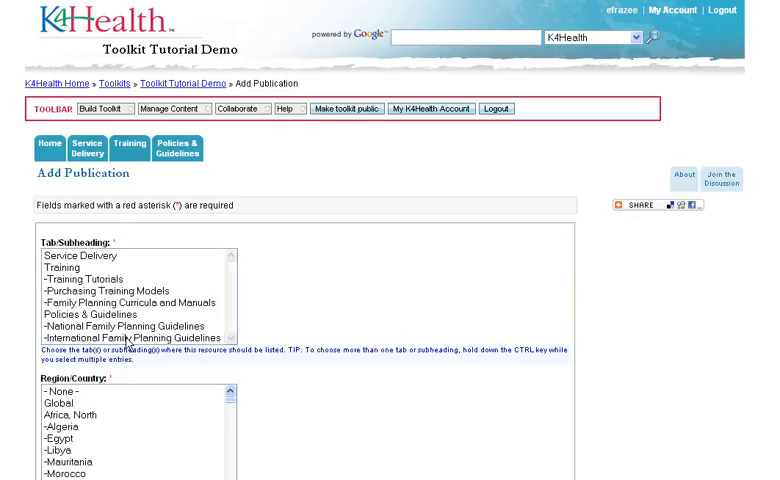
pyautogui.click(130, 338)
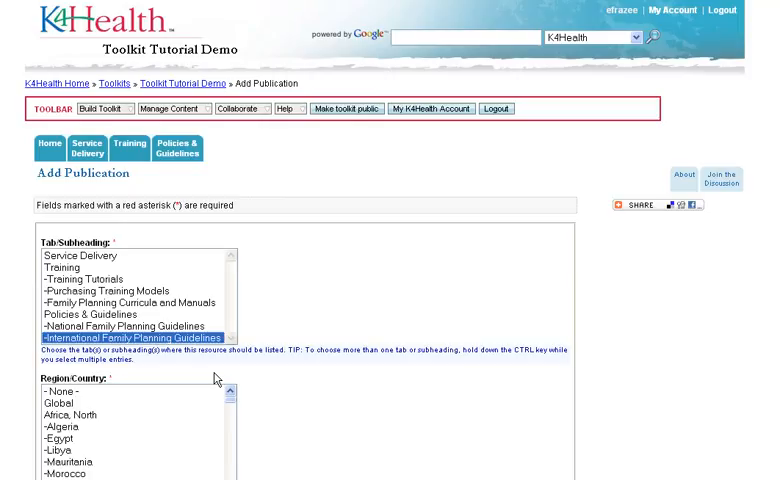
pyautogui.moveTo(214, 378)
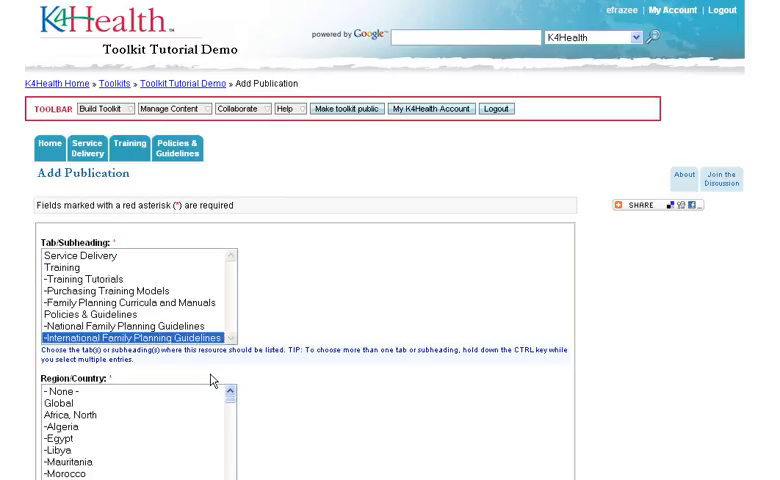
pyautogui.click(62, 402)
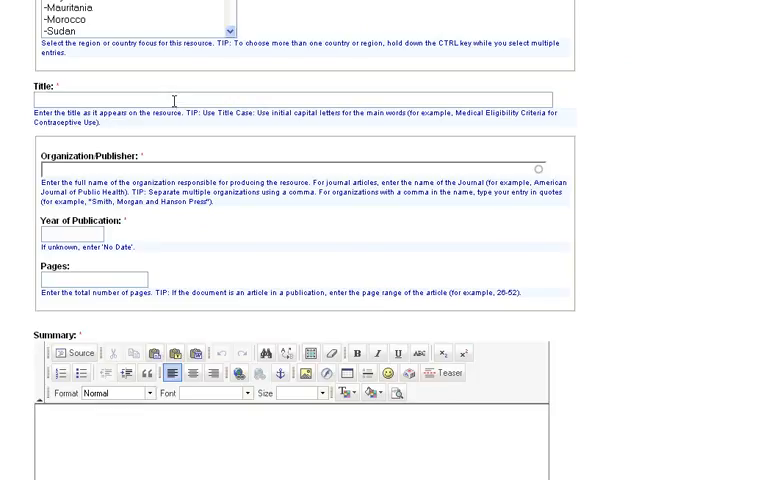
# Enter 'Medical Eligibility Criteria for Contraceptive Use' as the publication title.
pyautogui.write('Medical Elig')
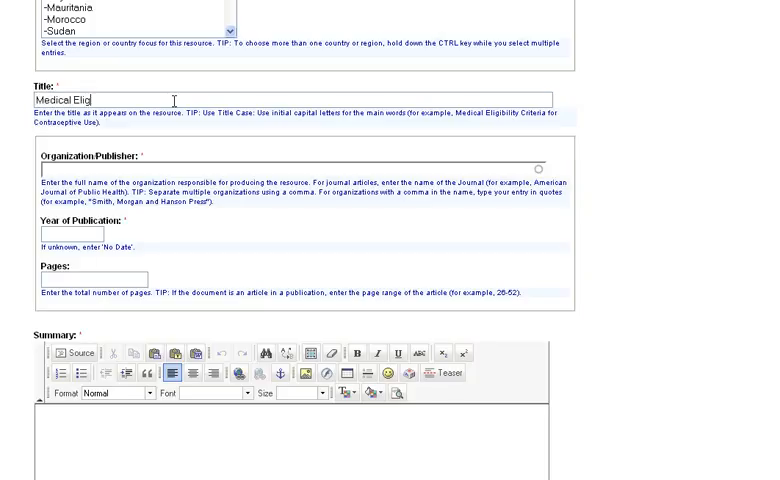
pyautogui.write('ibility')
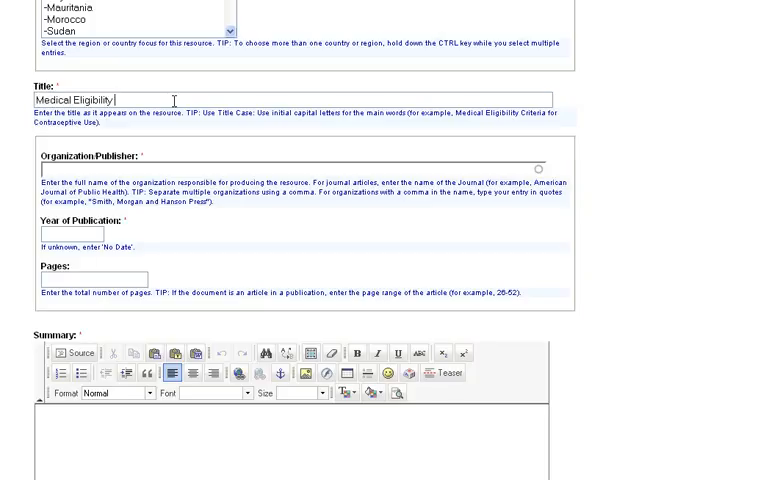
pyautogui.write('Criteria')
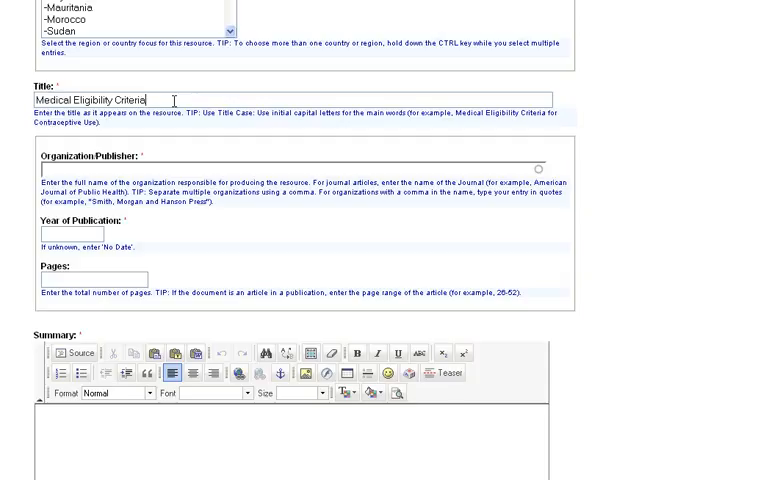
pyautogui.write('for Contr')
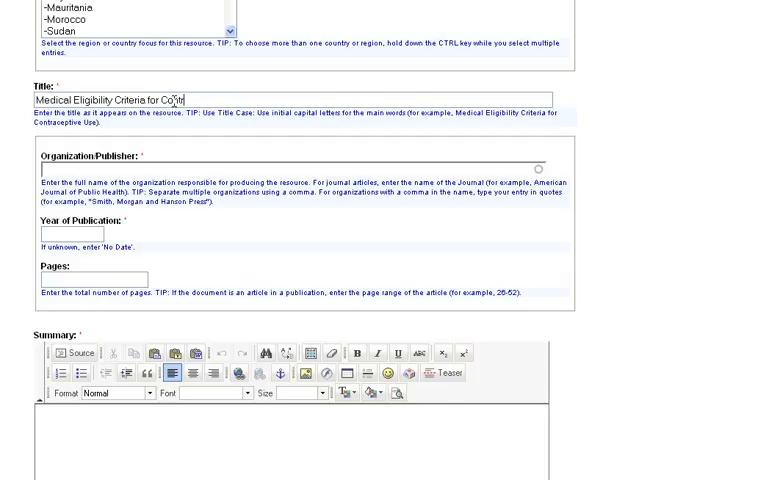
pyautogui.write('ntraceptive Use')
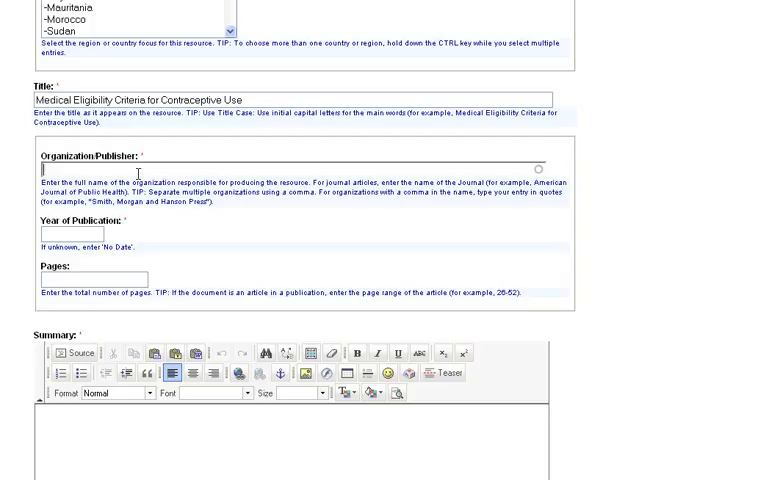
# Set publisher to World Health Organization, year 2009, and pages '129 p'.
pyautogui.write('World Health Organization')
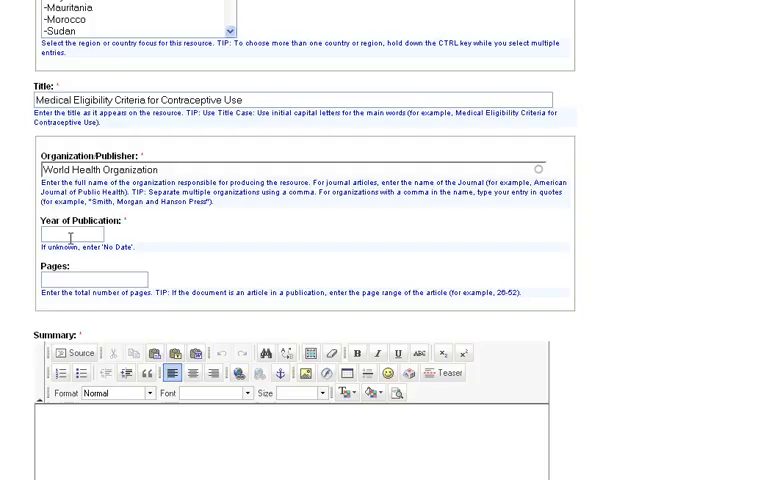
pyautogui.write('2009')
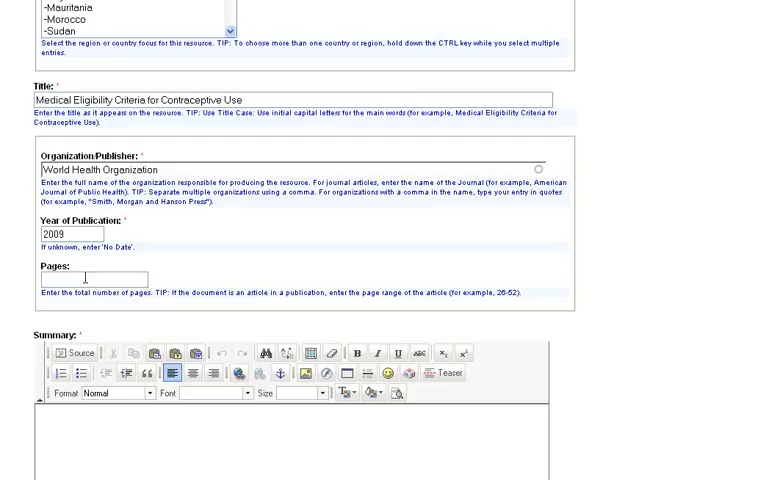
pyautogui.write('129 p')
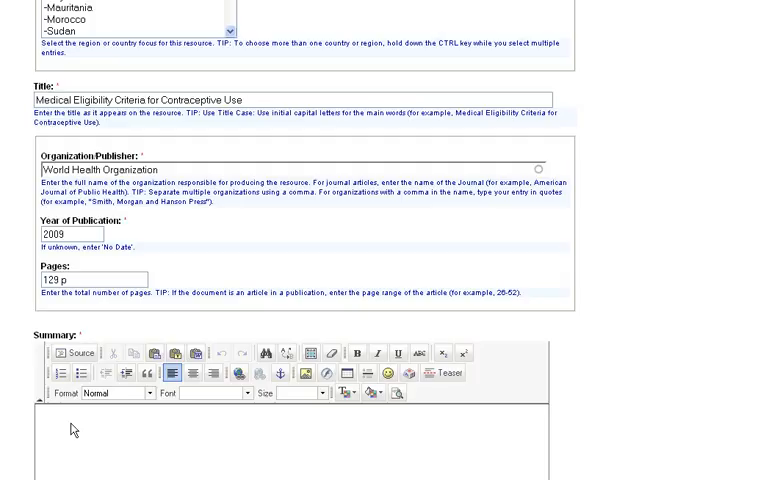
pyautogui.moveTo(75, 428)
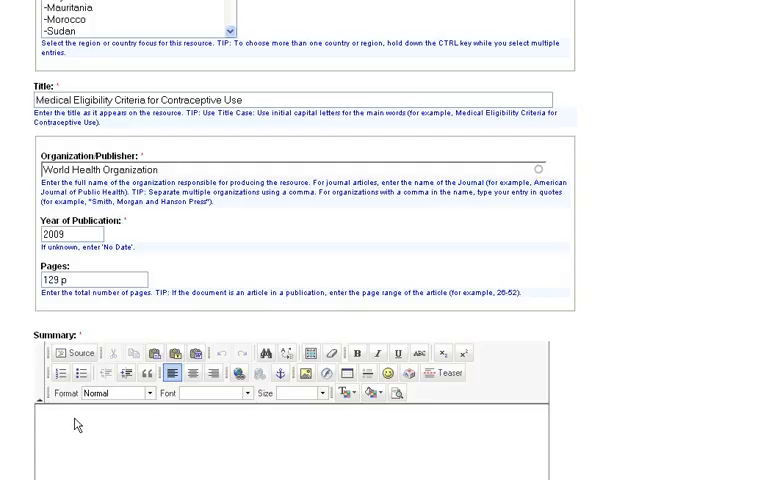
# Write the summary 'This document reviews the medical eligiblity criteria for use of contraception.'.
pyautogui.write('This document reviews the')
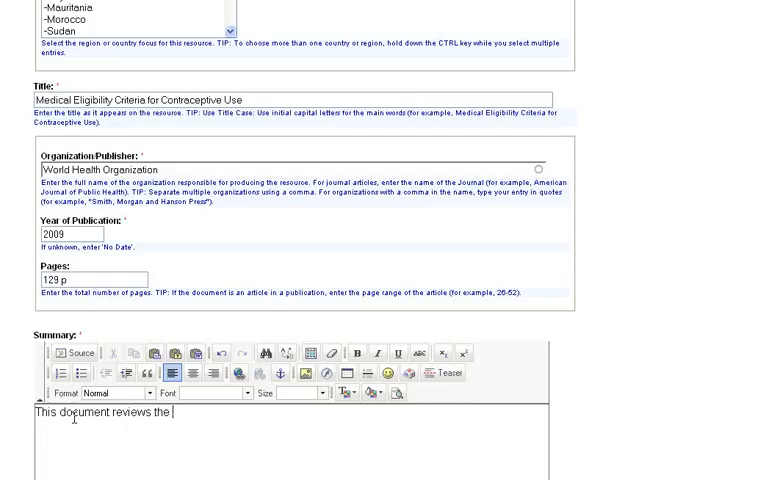
pyautogui.write('medical e')
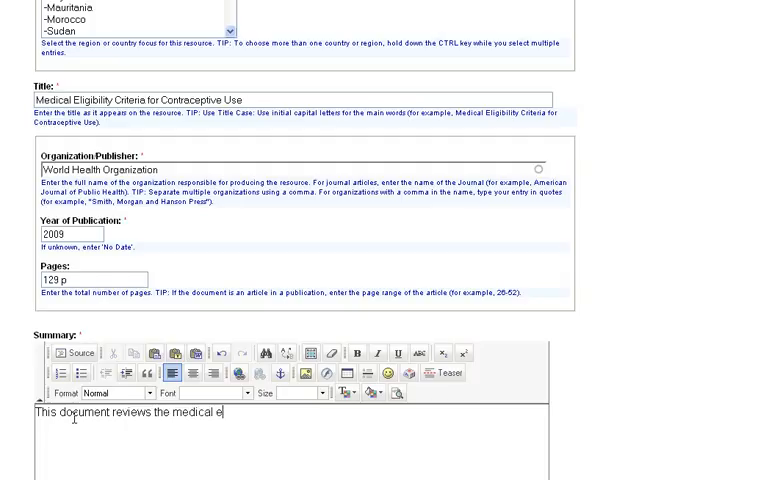
pyautogui.write('ligb')
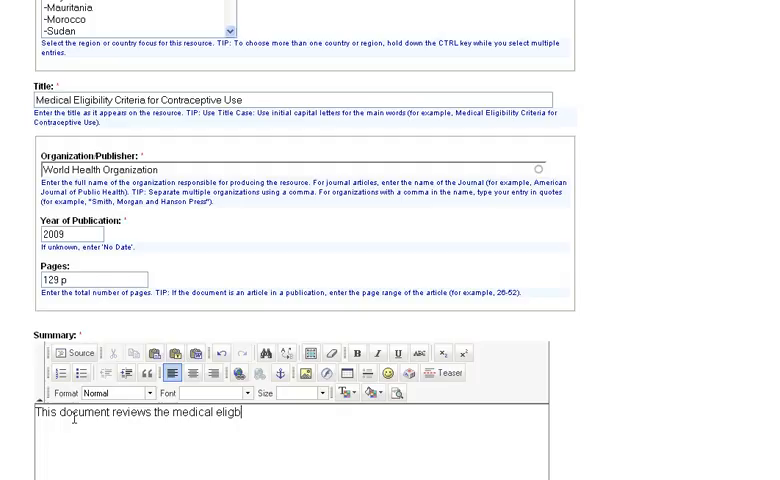
pyautogui.write('iblity')
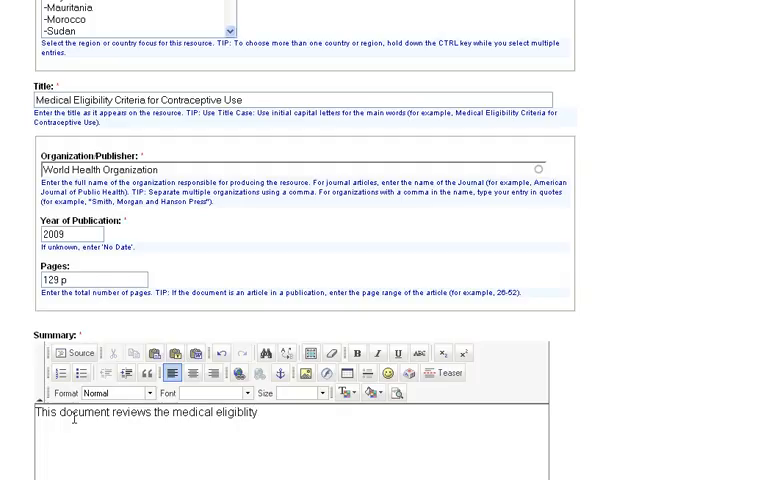
pyautogui.write('criteria')
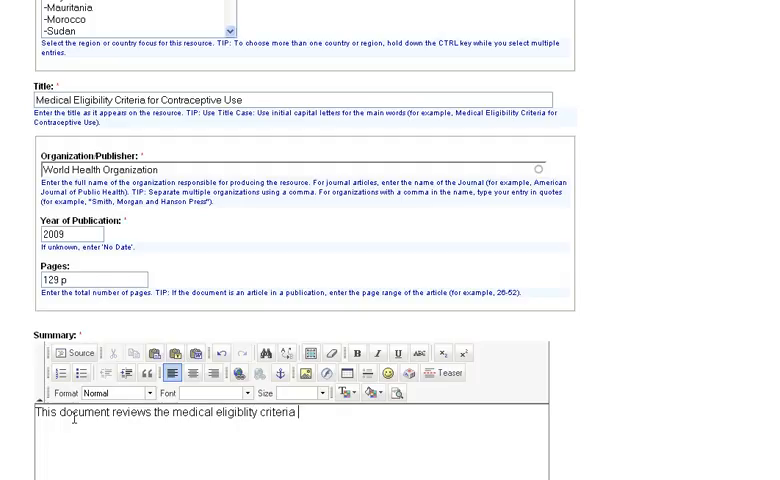
pyautogui.write('for use')
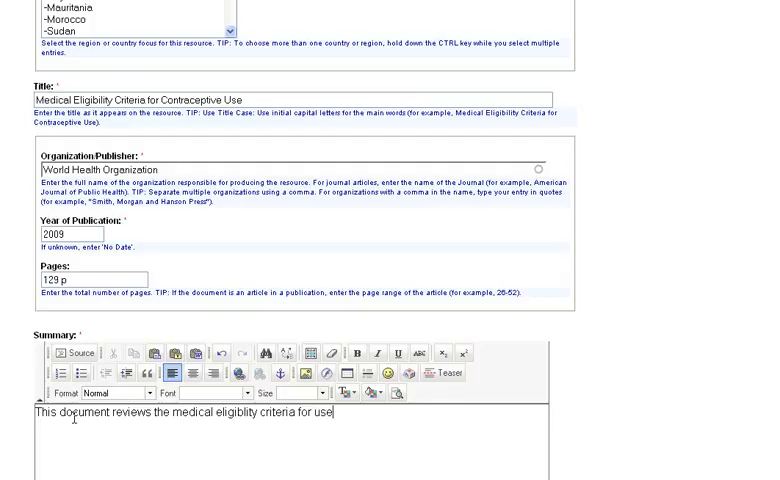
pyautogui.write('of contrace')
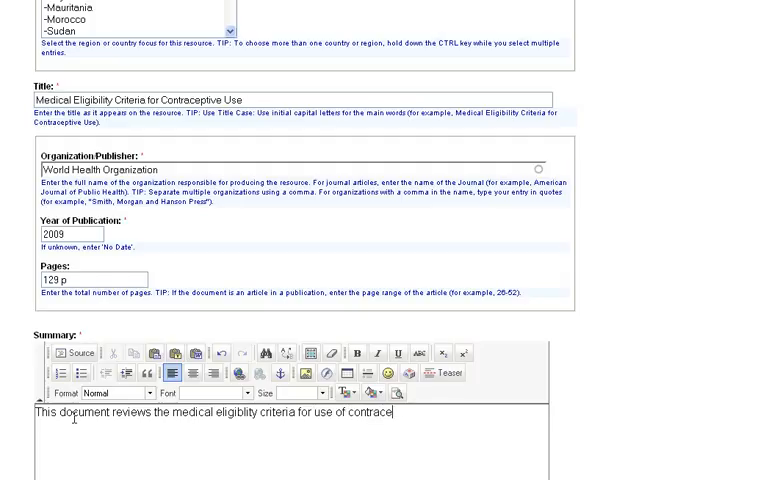
pyautogui.write('ption.')
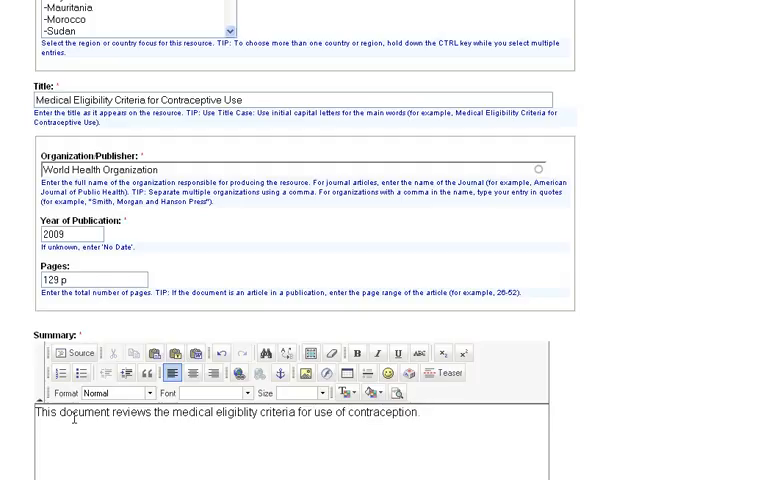
pyautogui.scroll(-3)
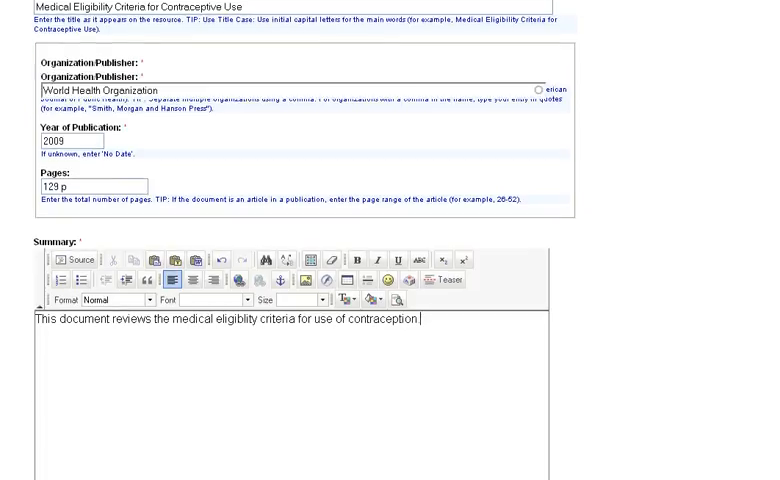
pyautogui.scroll(-3)
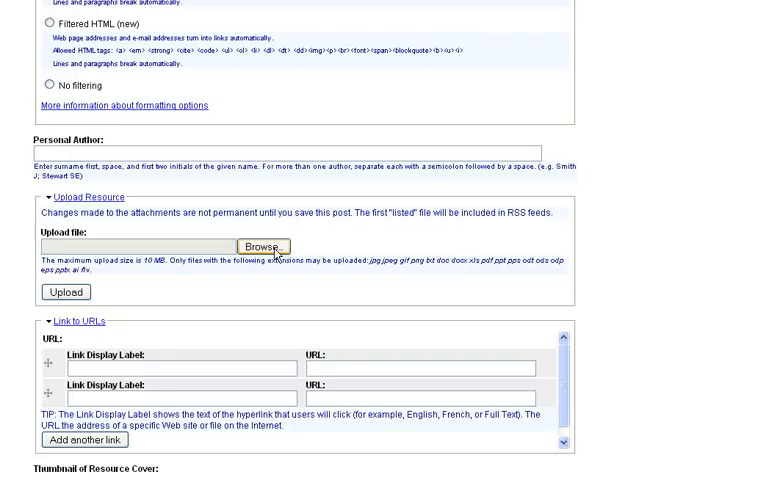
pyautogui.moveTo(585, 307)
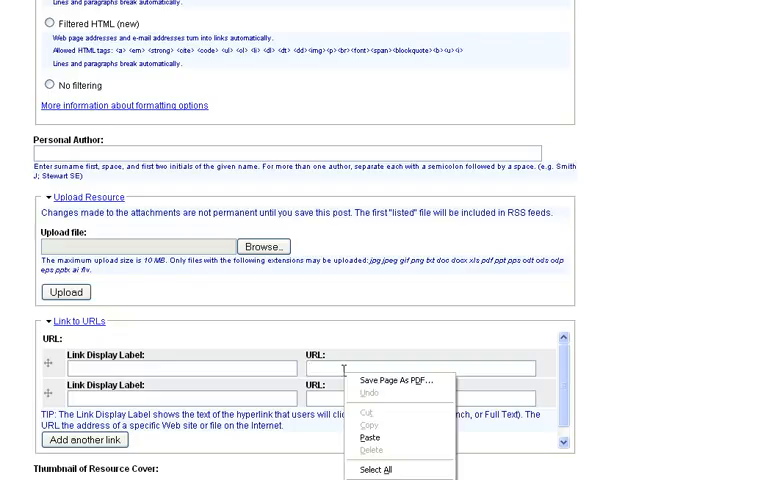
# Paste the WHO 2009 English PDF URL and label the link 'English'.
pyautogui.click(369, 437)
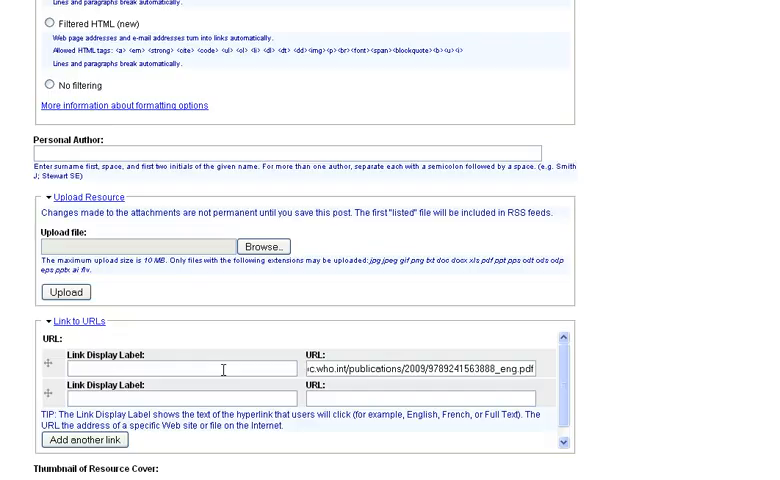
pyautogui.write('English')
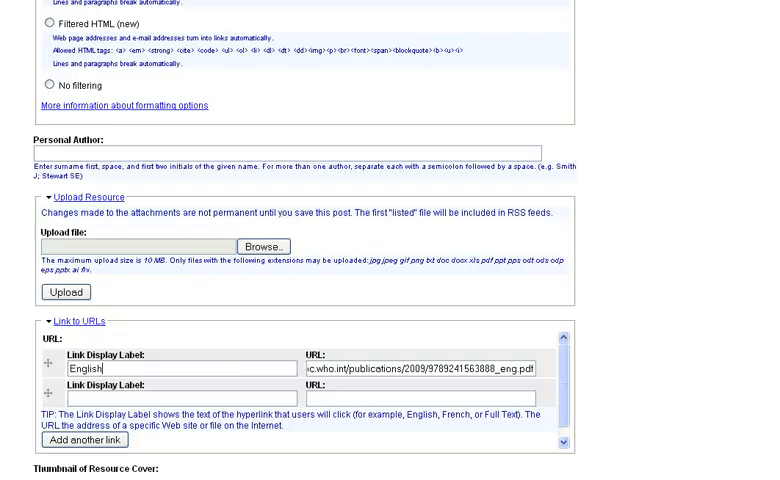
# Save the 'Medical Eligibility Criteria for Contraceptive Use' publication.
pyautogui.scroll(-3)
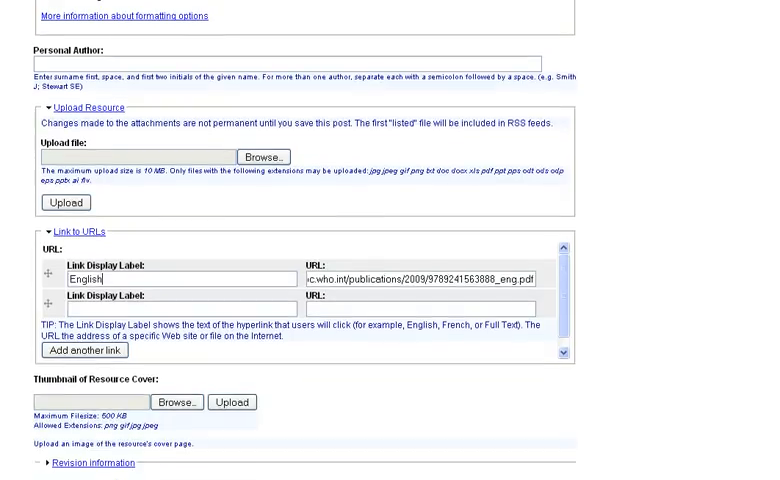
pyautogui.scroll(-3)
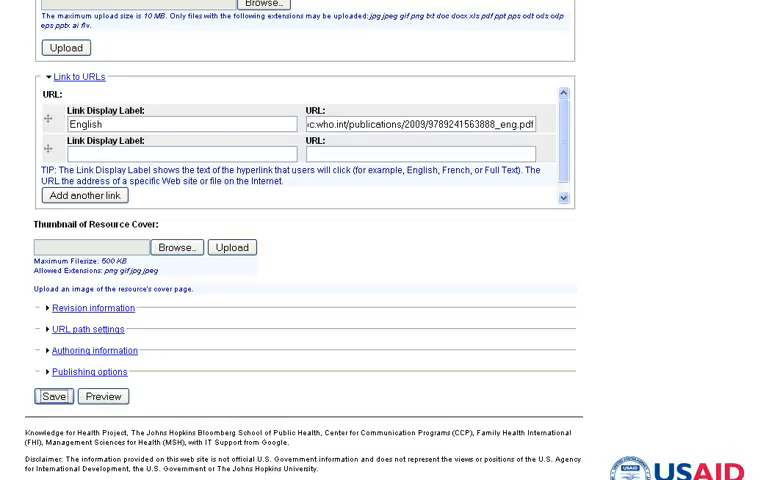
pyautogui.click(53, 396)
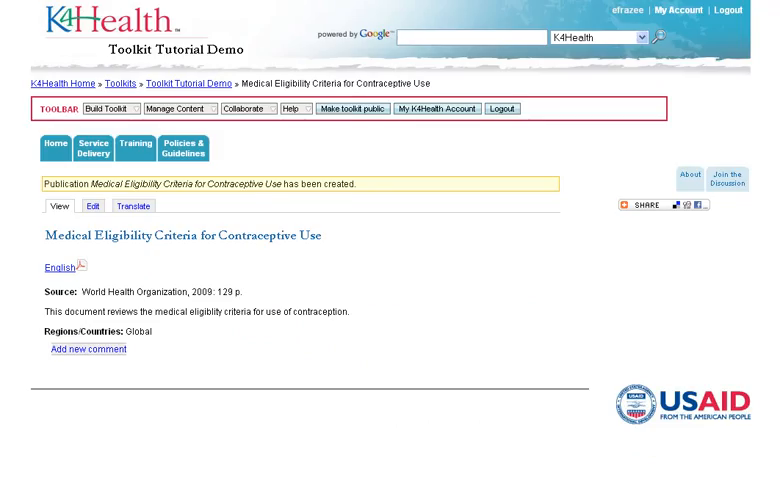